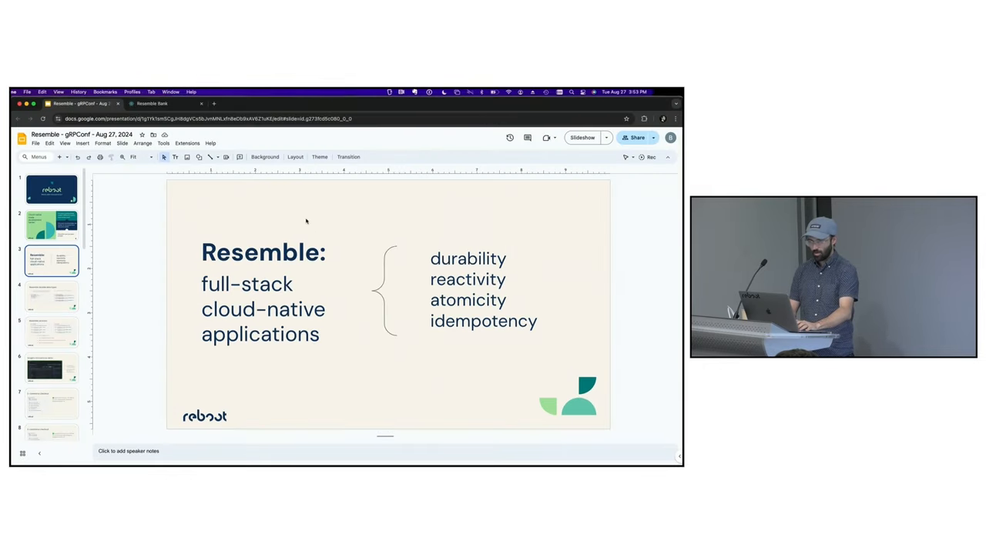
- Switch from the slides to the Resemble Bank app at localhost:3000
click(158, 103)
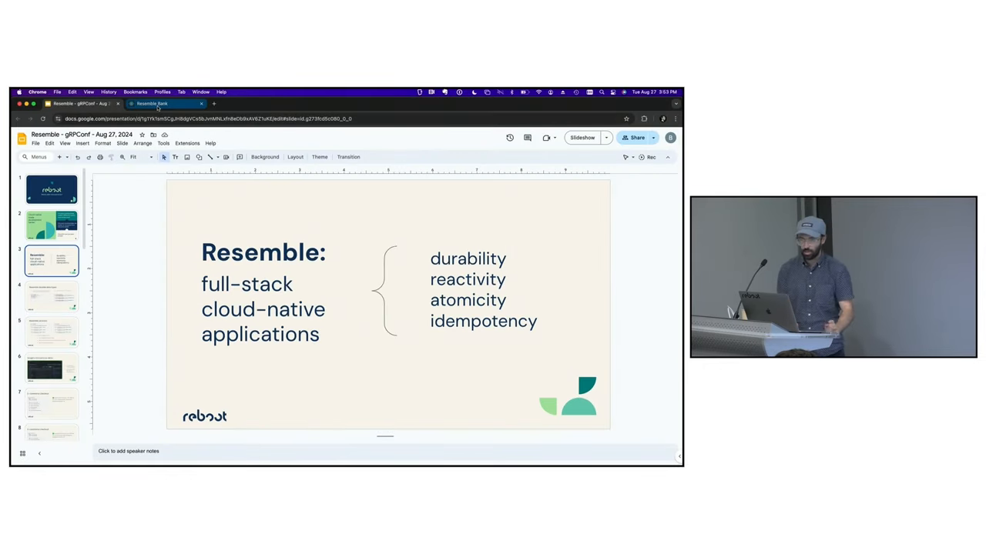
click(151, 103)
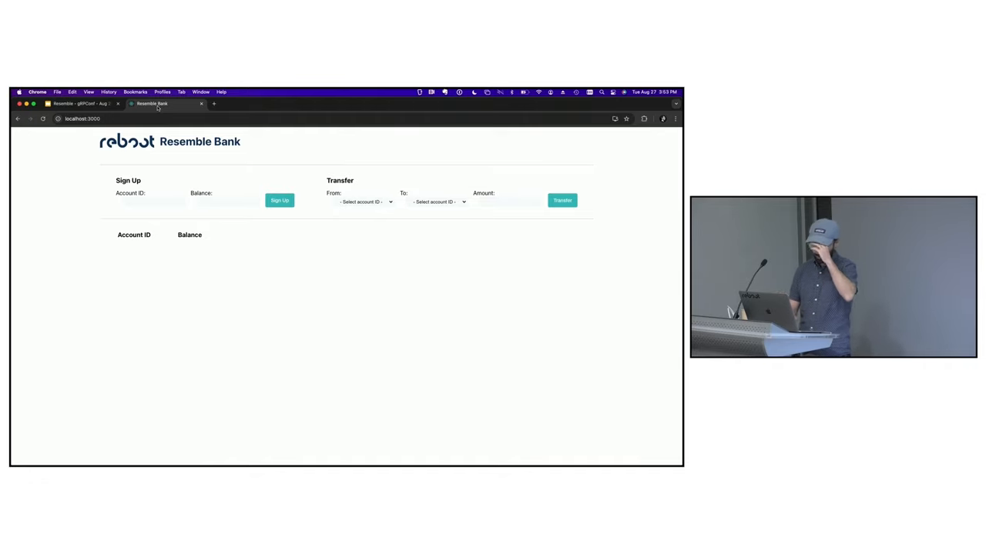
click(77, 103)
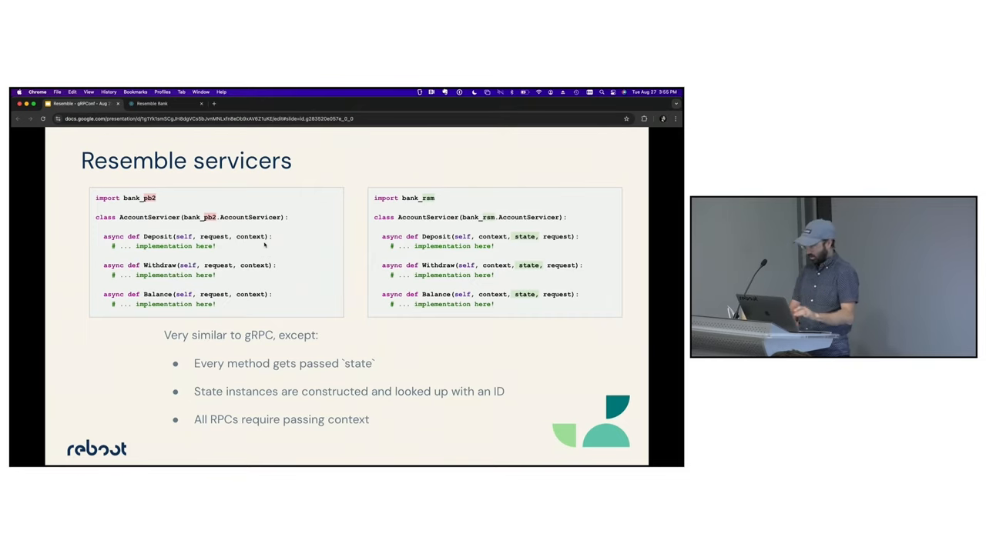
key(cmd+tab)
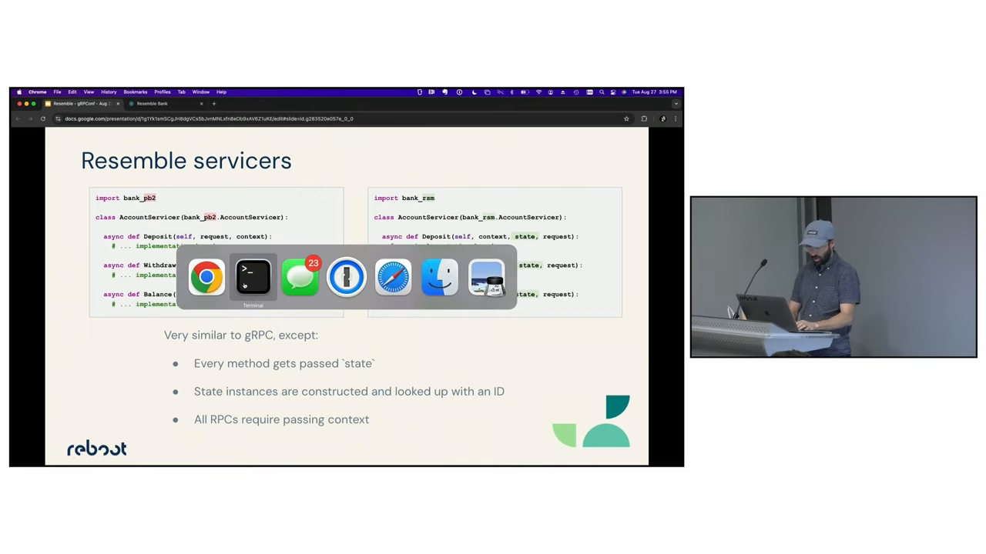
click(253, 277)
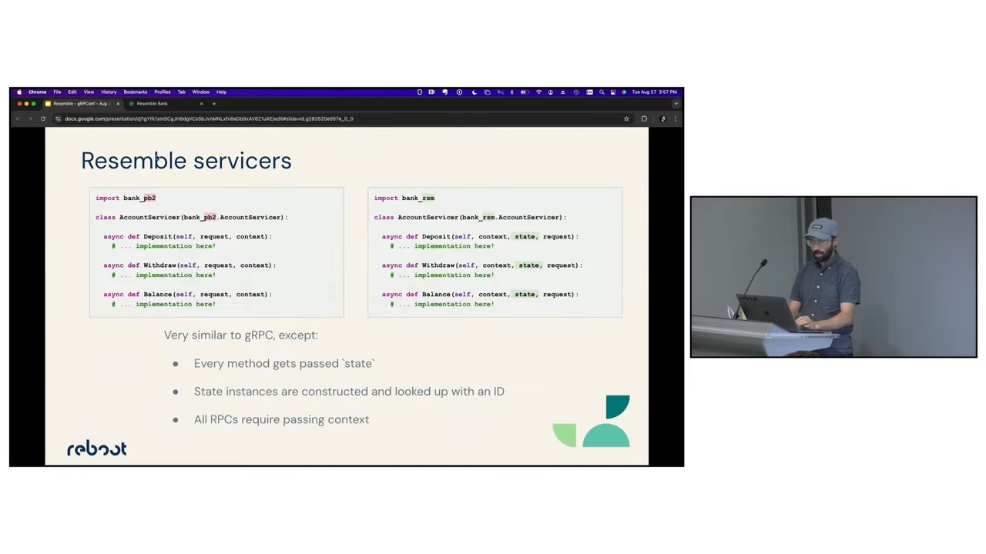
click(151, 103)
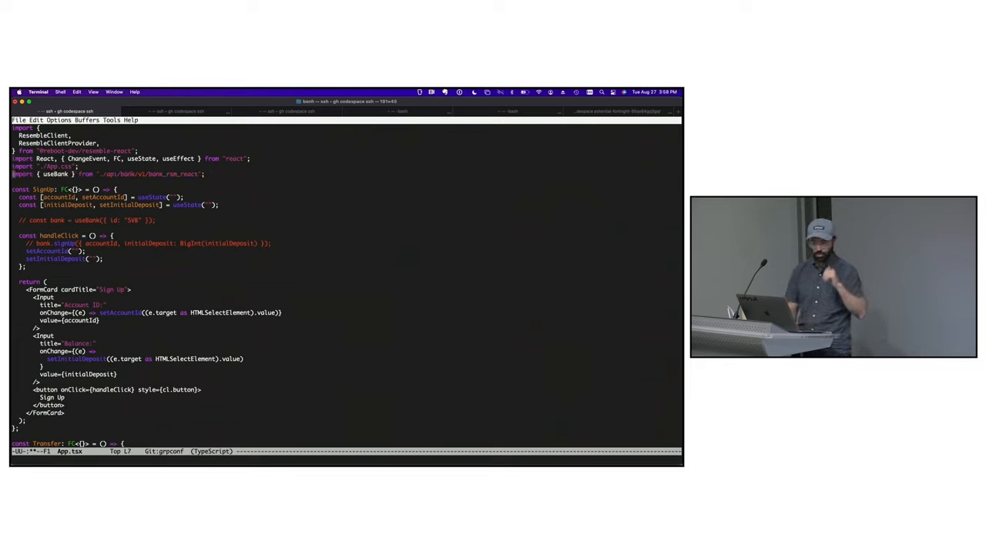
- Scroll down through the Transfer and Accounts components of App.tsx
scroll(down, 3)
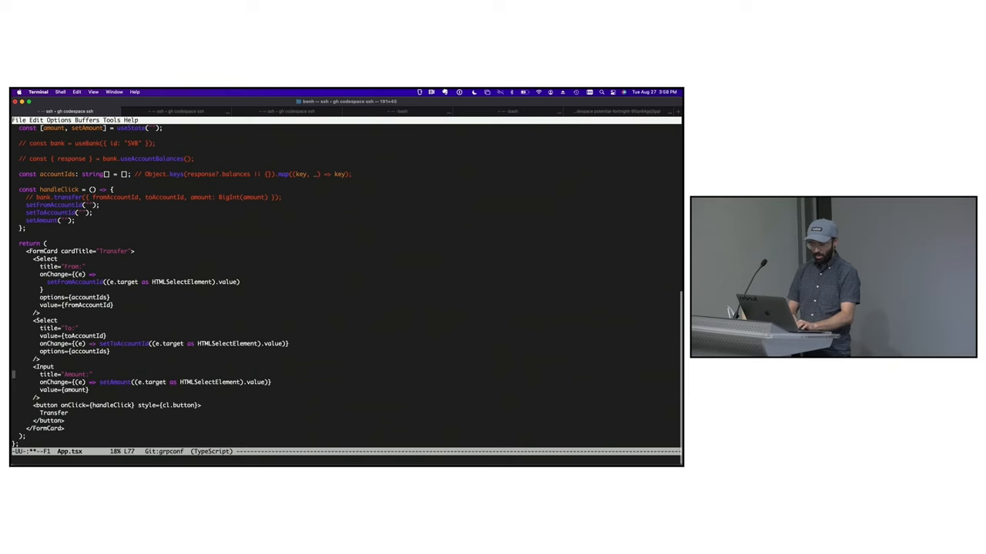
scroll(down, 3)
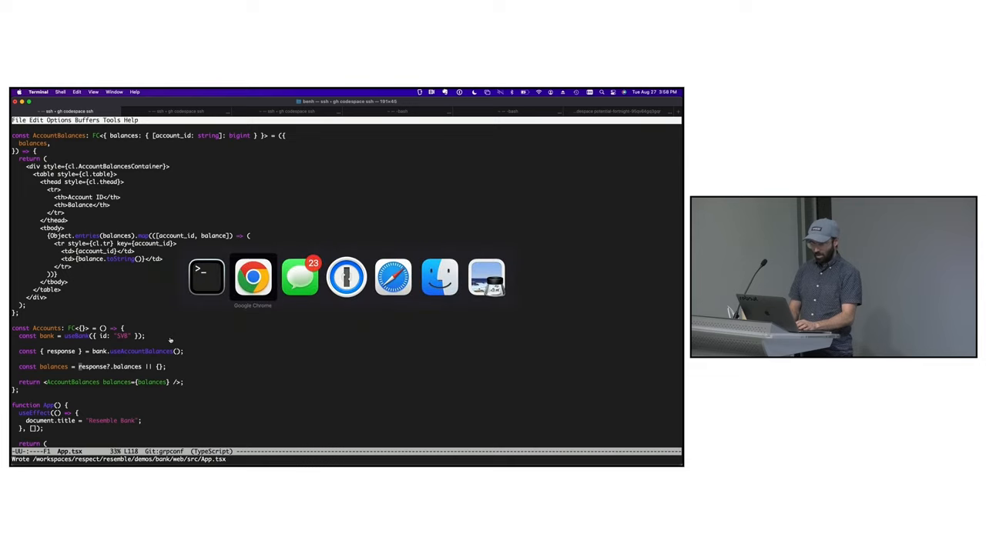
click(253, 278)
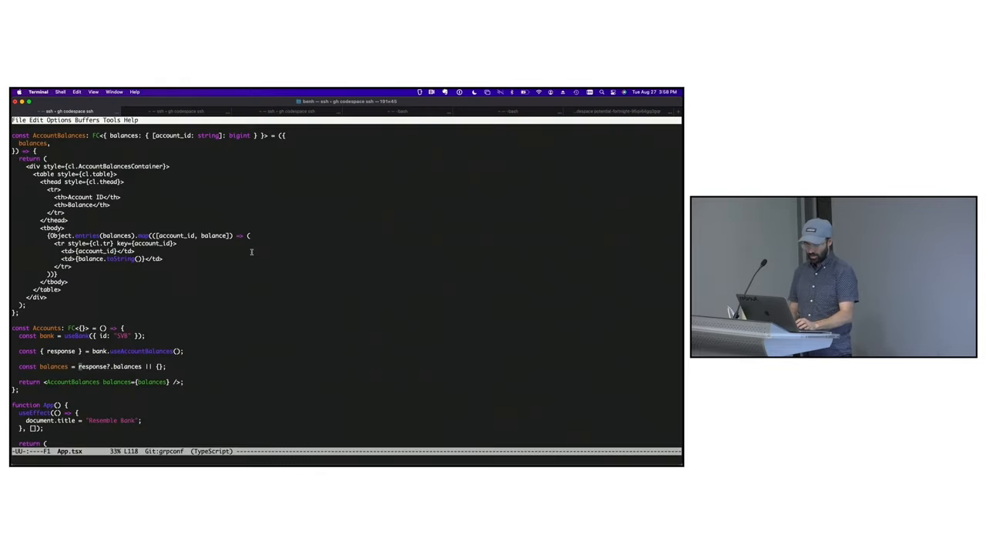
double_click(134, 351)
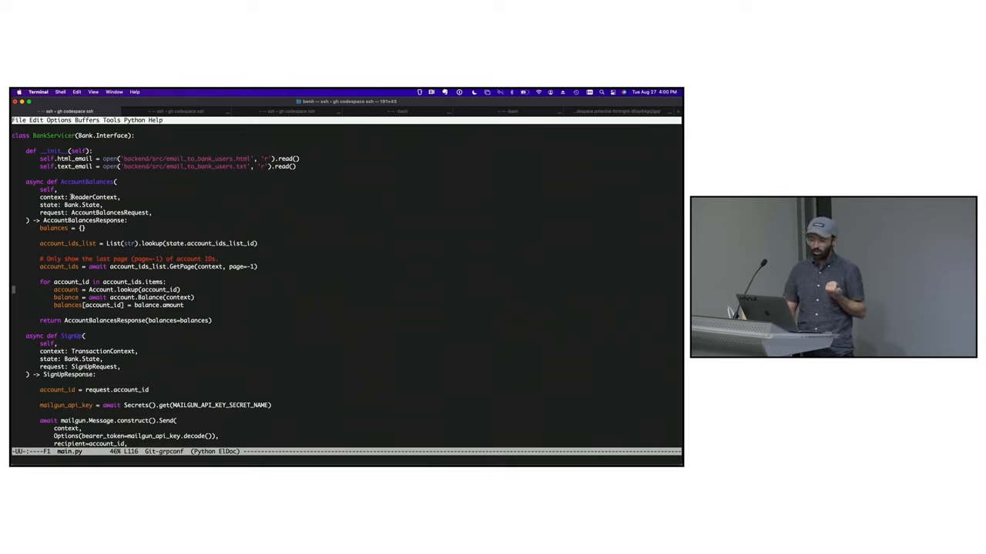
double_click(94, 197)
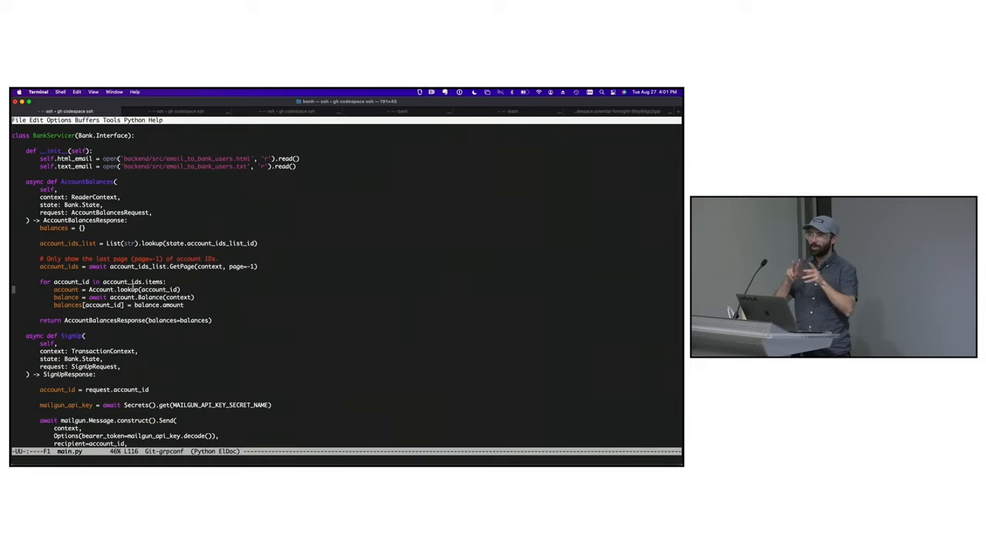
key(cmd+tab)
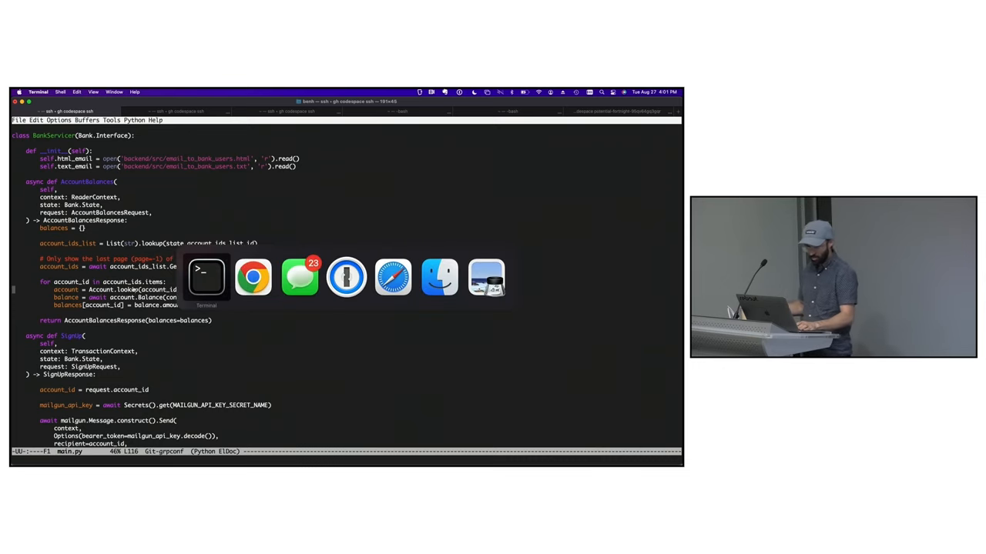
- Return to the presentation and advance to the E-commerce checkout slide's next point
click(253, 277)
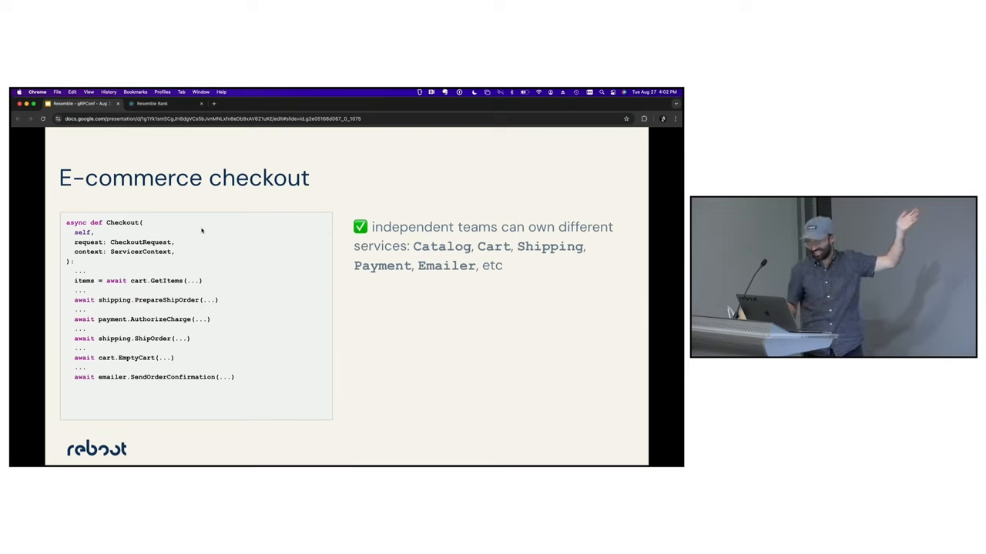
key(right)
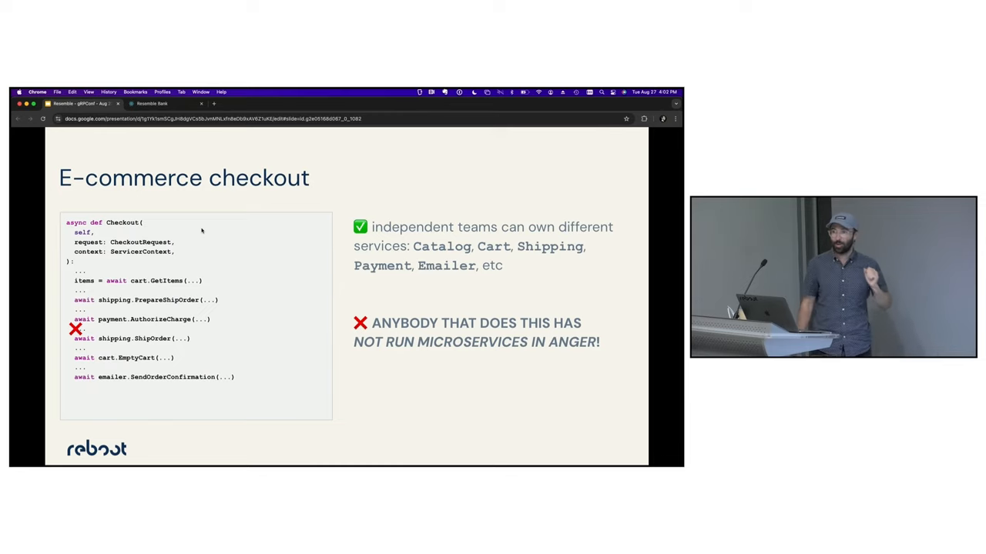
- Advance past the red-cross warning to the next slide
key(right)
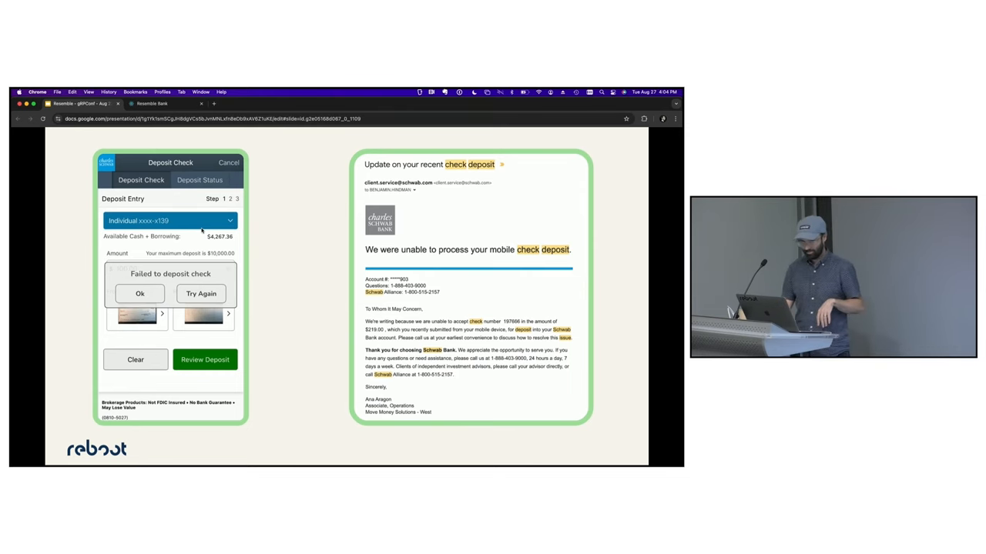
- Advance from the check deposit slide to the queue glued software slide
key(right)
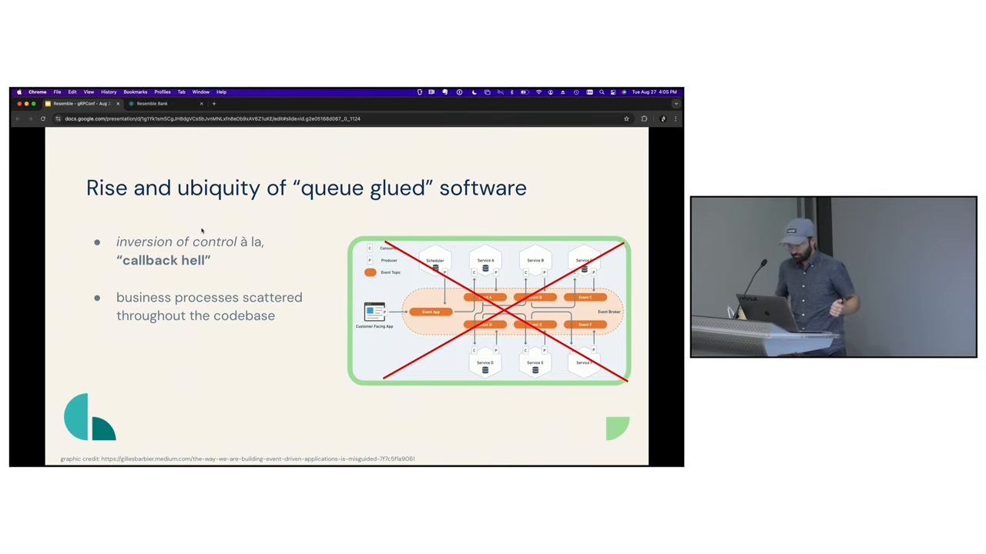
- Advance the queue glued slide, then bring Terminal with main.py to the front
key(right)
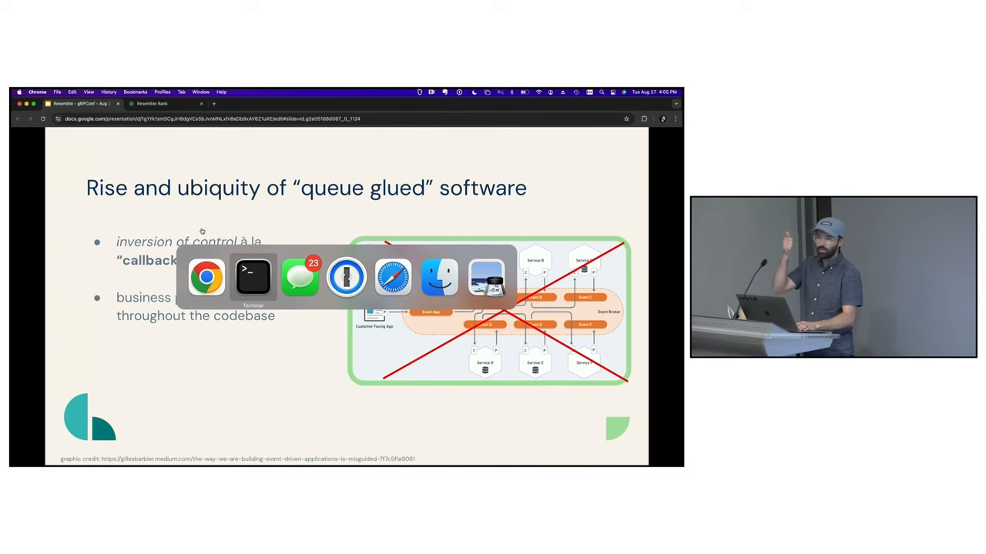
click(253, 278)
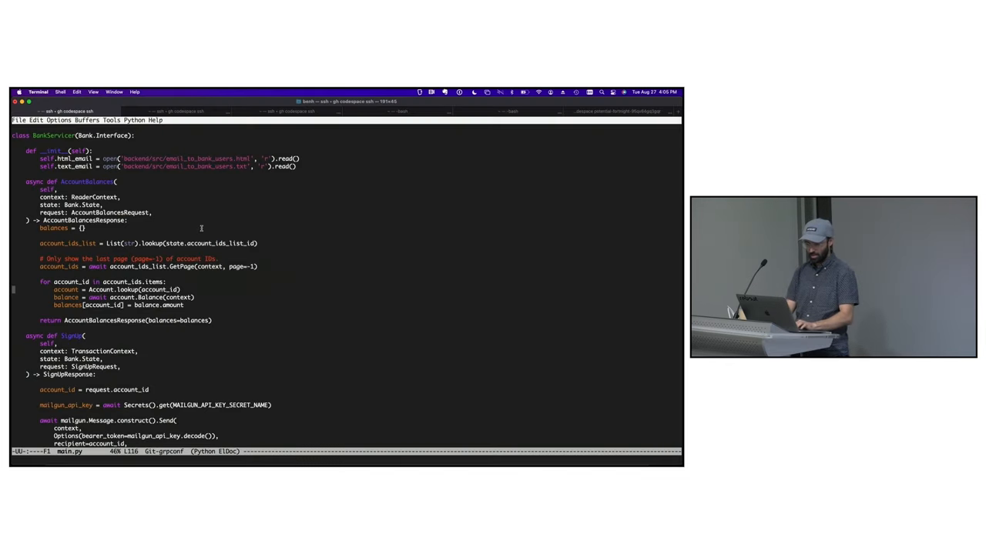
- Search main.py for 'def Tr' and 'asyncio', then advance the slides
text(def Transfer()
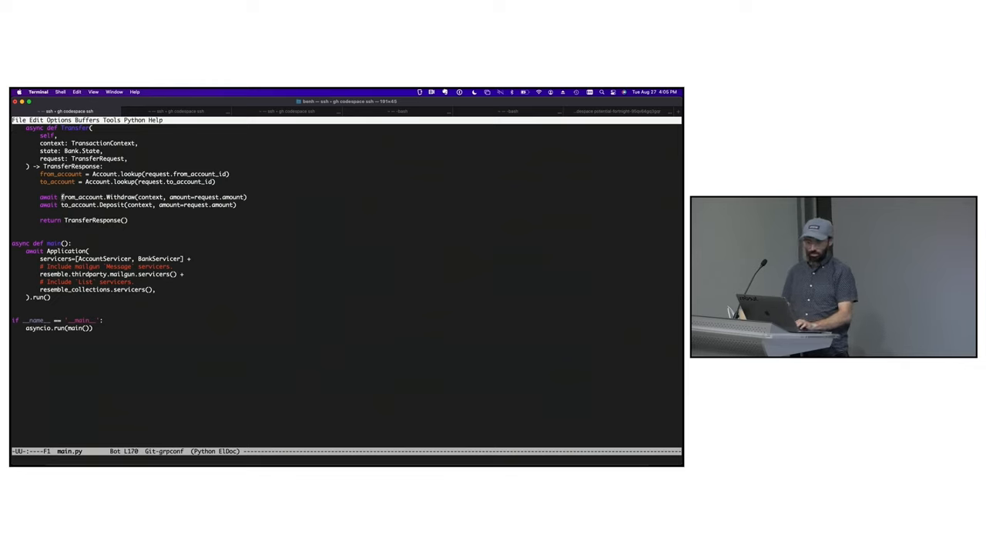
text(asyncio)
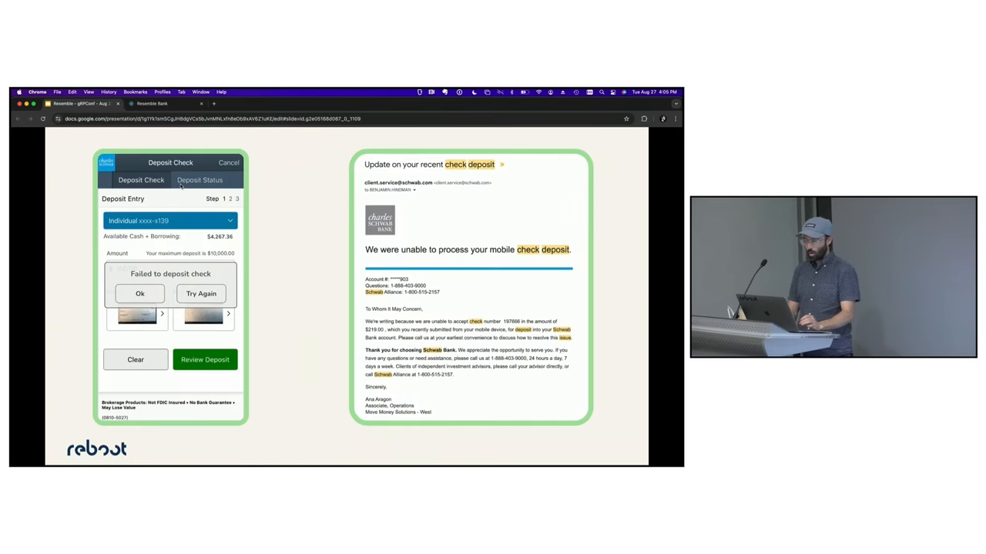
key(Right)
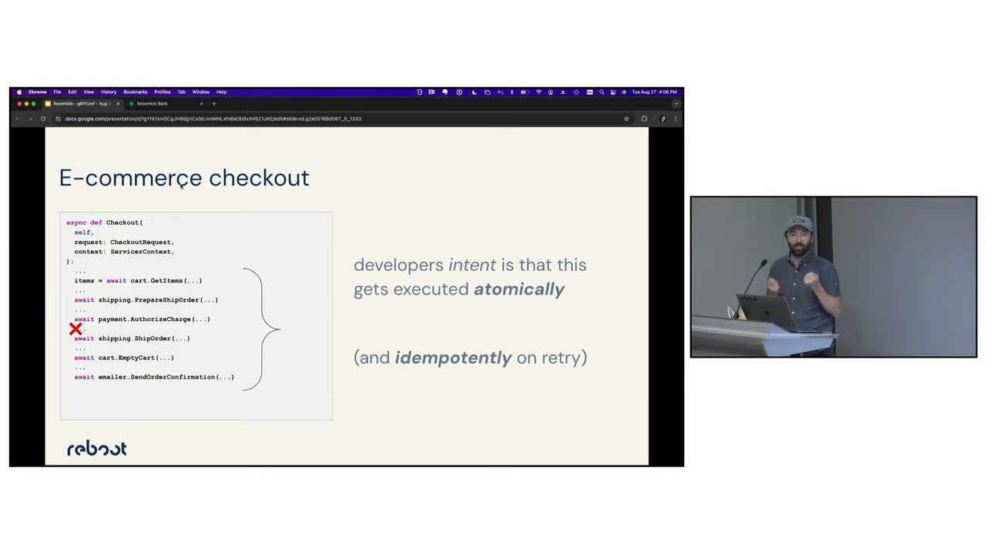
- Leave the atomic execution checkout slide to switch toward Terminal
key(Cmd+Tab)
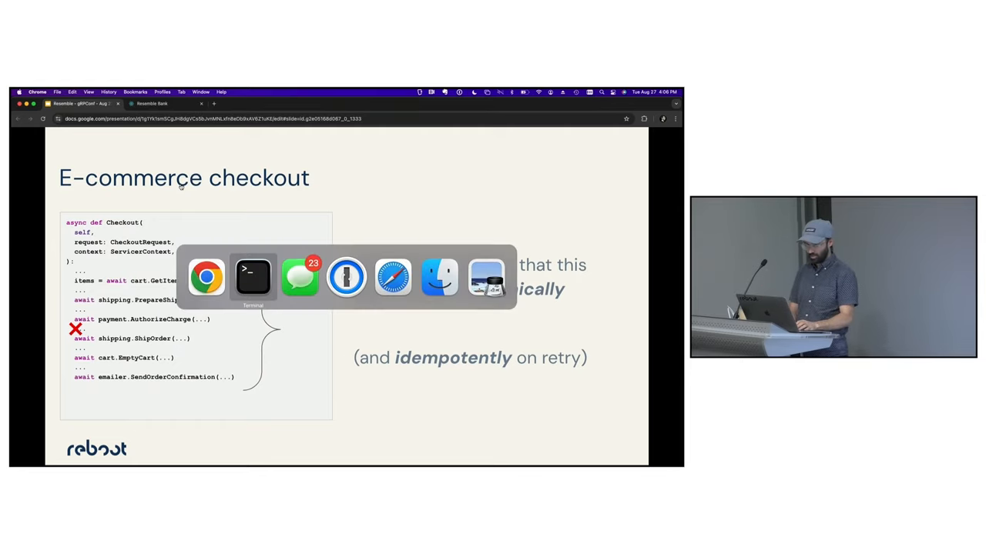
- Switch to Terminal and scroll main.py to the SignUp method
click(253, 277)
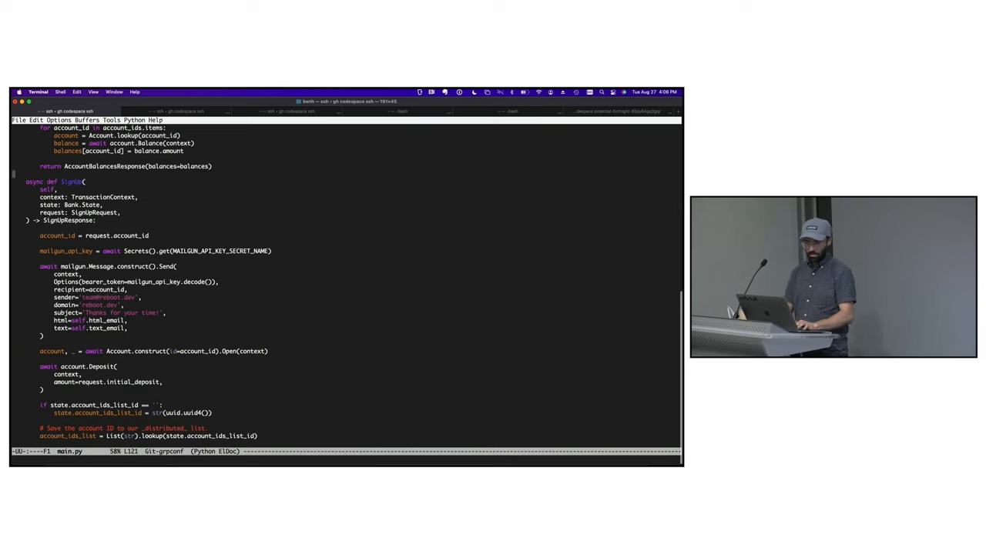
scroll(down, 3)
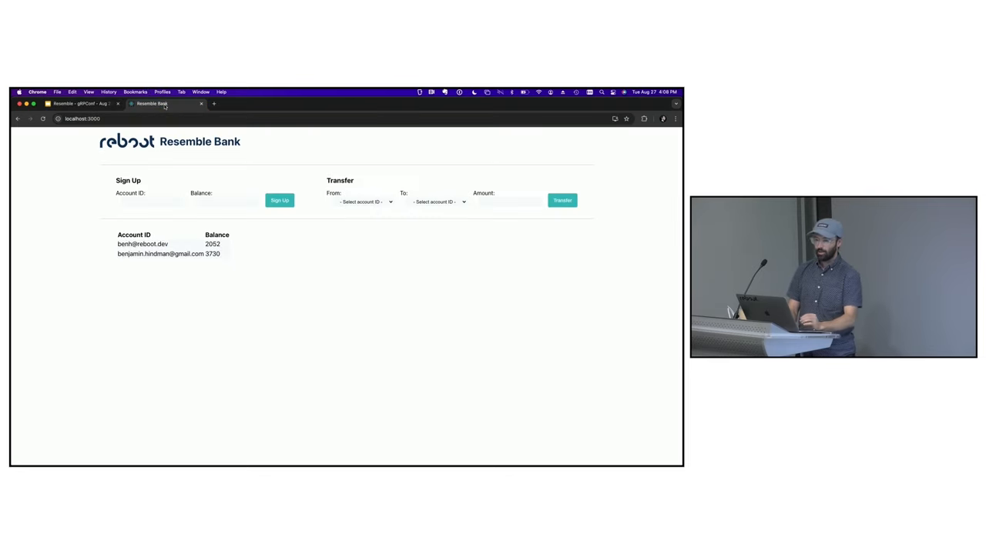
- Bring the Resemble Bank page listing both accounts and balances to the front
click(150, 202)
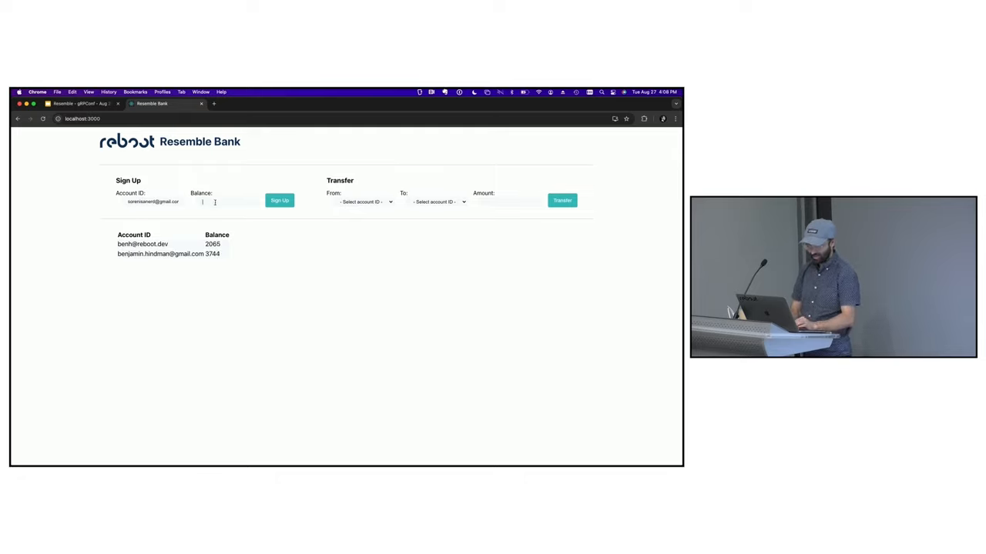
- Enter a 394857345 starting balance and submit the new account's sign-up
text(394857345)
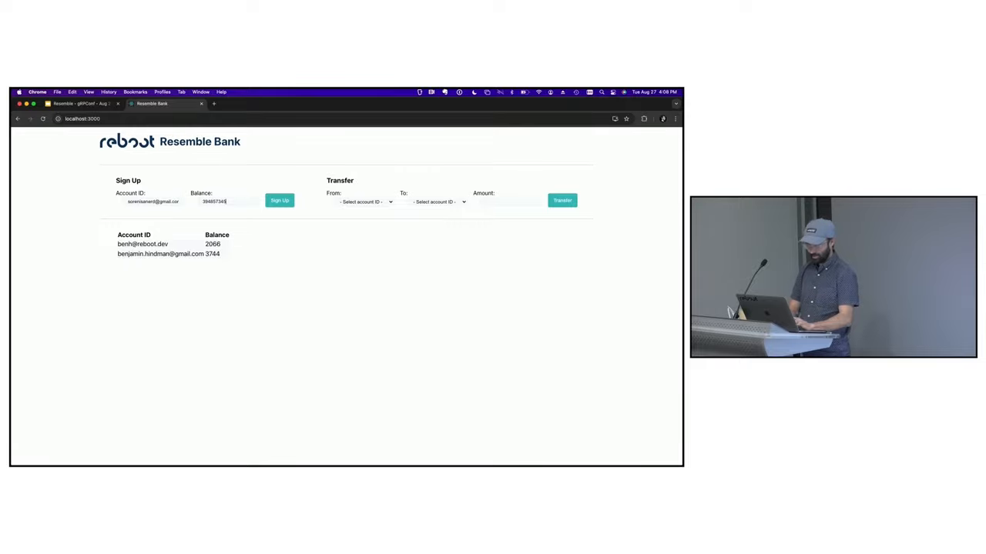
click(279, 200)
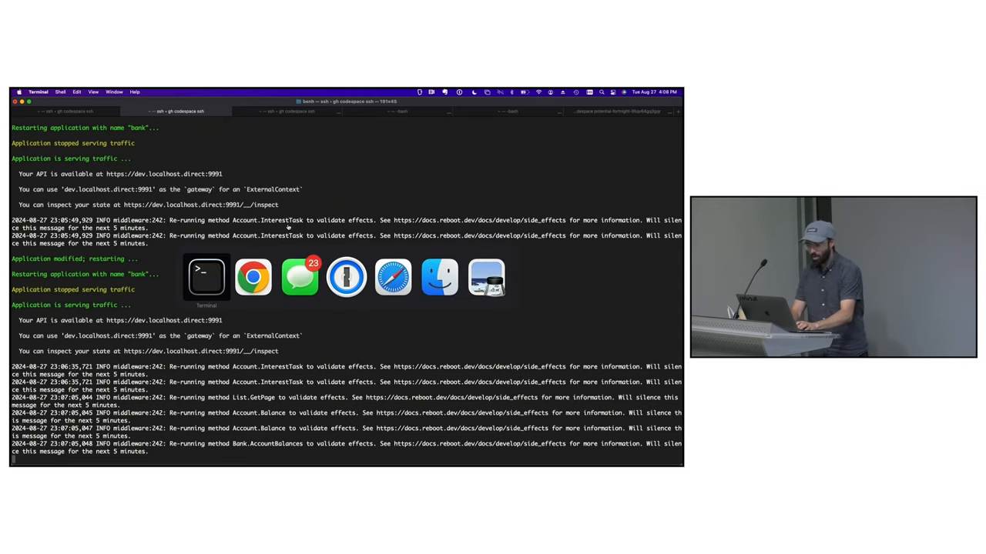
- Review the server restart logs in Terminal, then return to the cleared Resemble Bank page
click(252, 277)
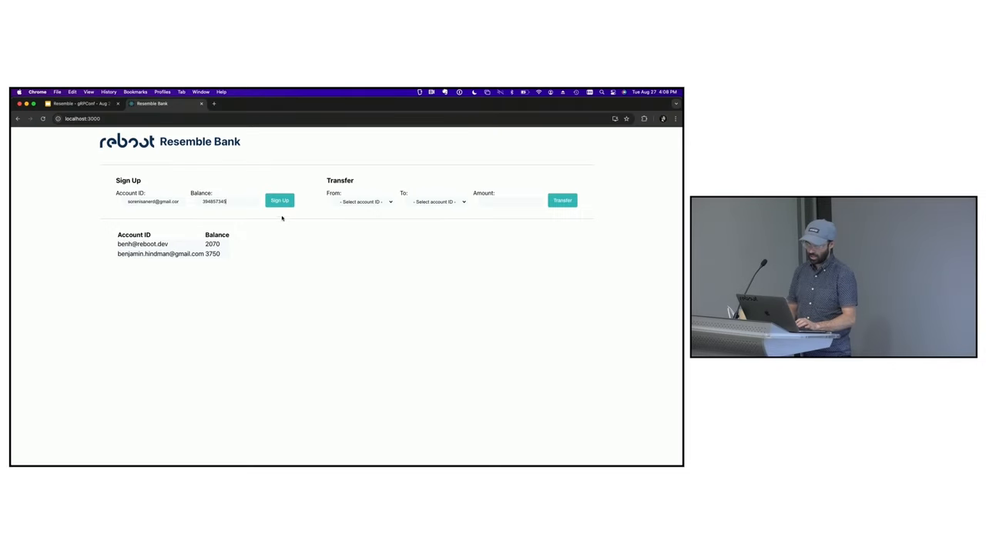
click(278, 200)
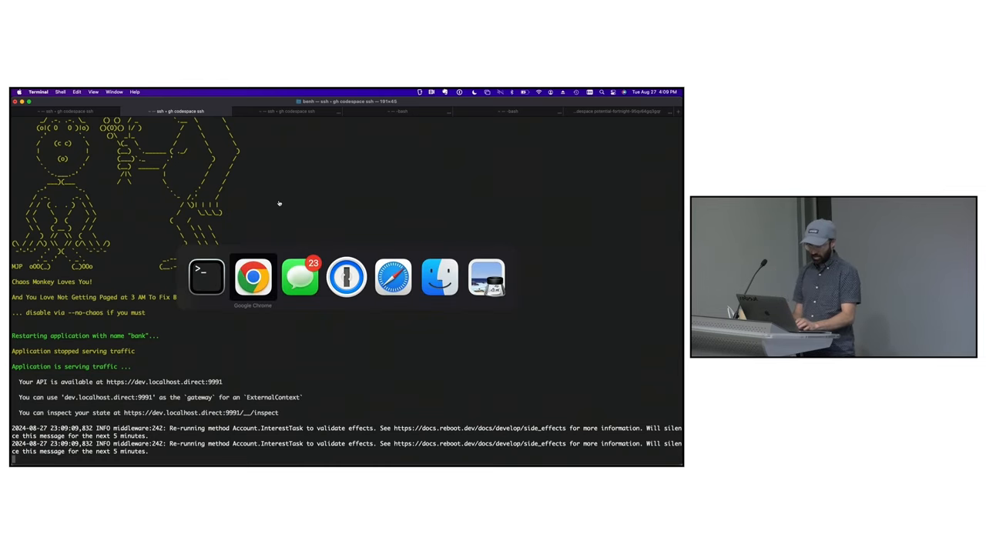
click(253, 277)
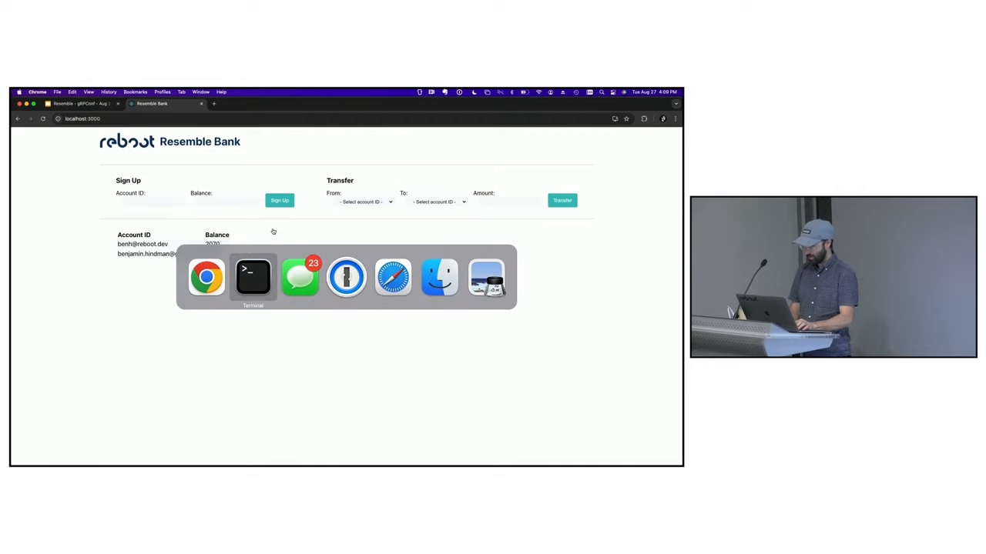
- Check port forwarding, reload the bank page, and re-enter soren's gmail.com email with balance 93848474
click(252, 277)
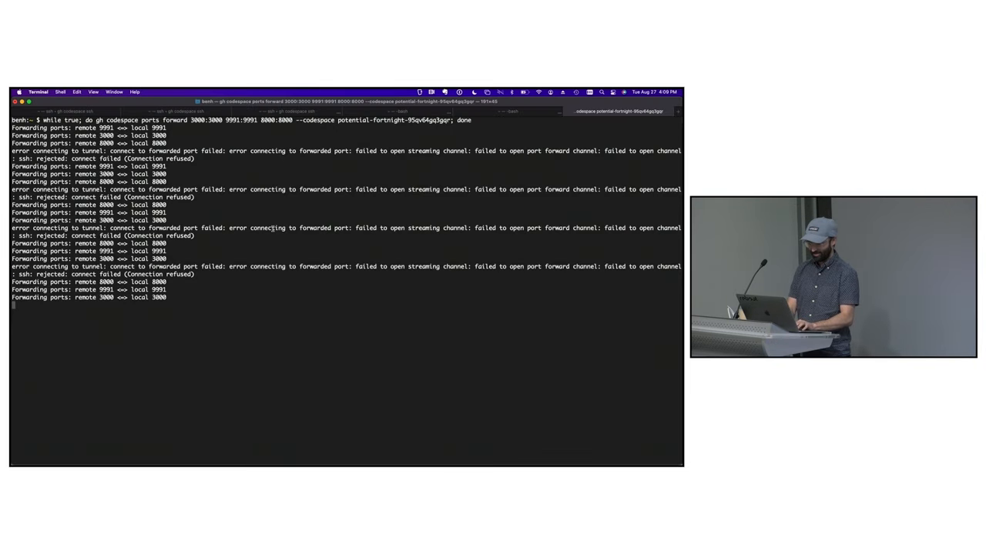
key(ctrl+c)
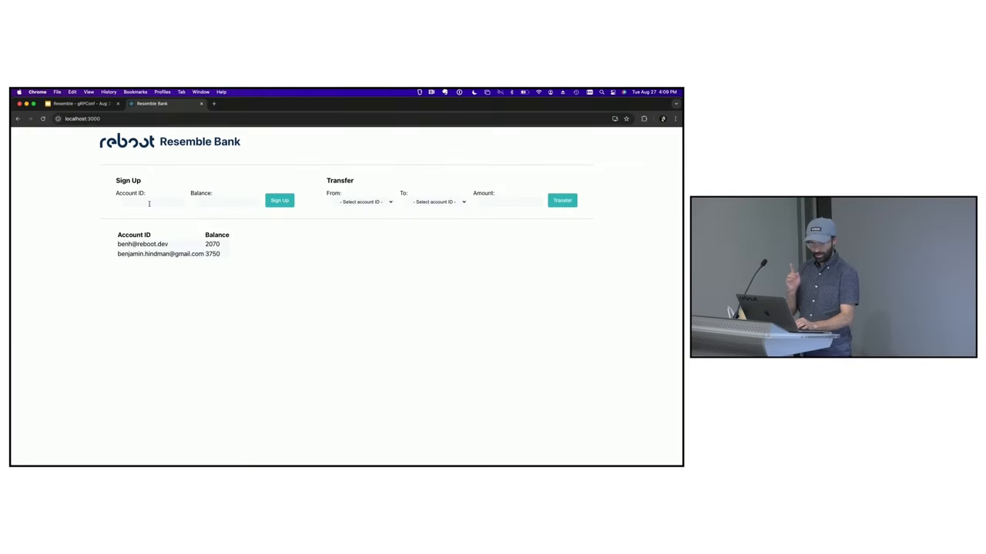
text(son)
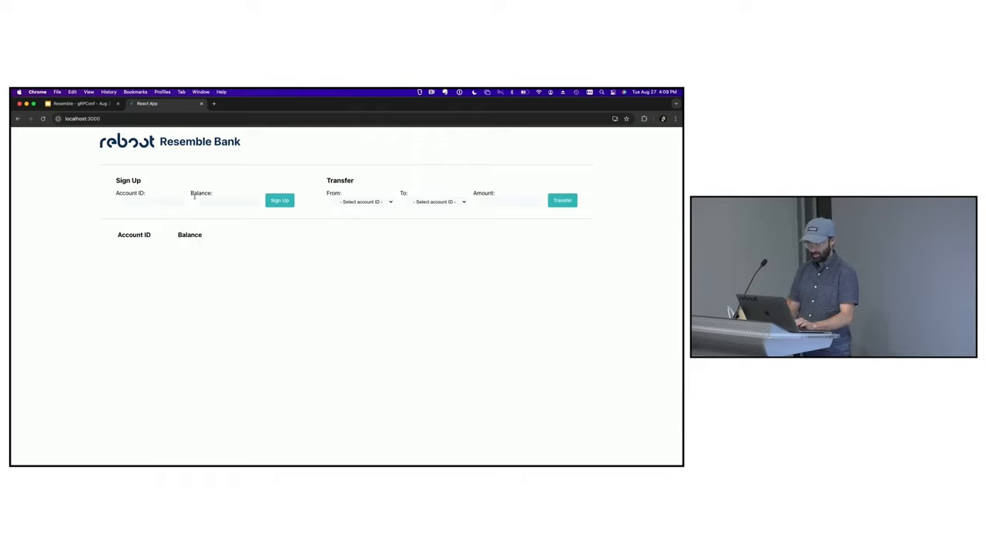
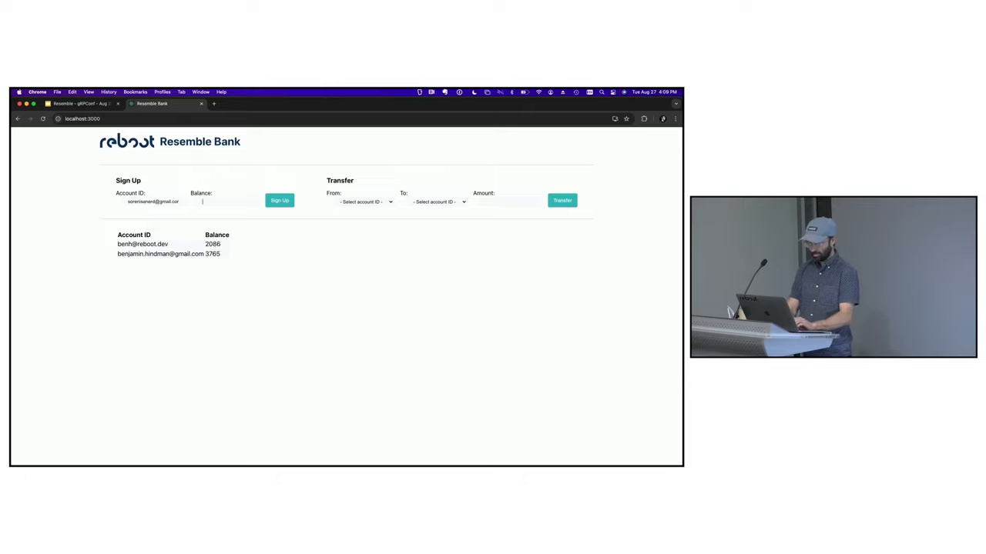
text(93848474)
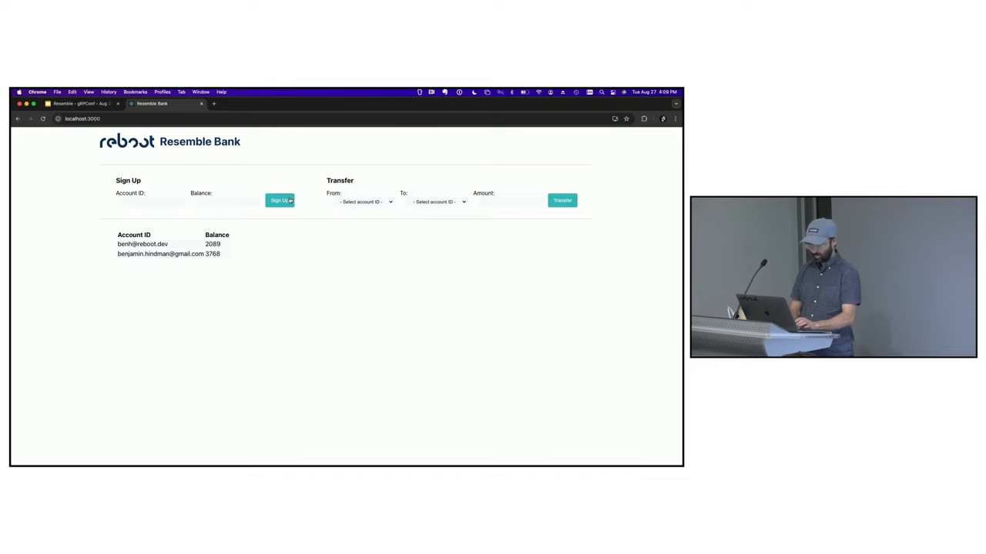
mouse_move(301, 248)
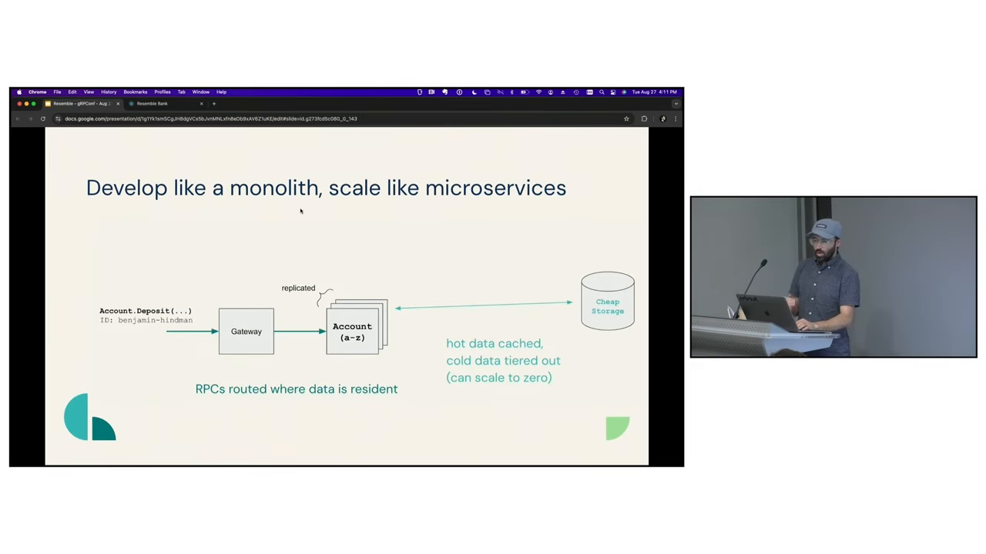
- Advance the monolith-versus-microservices diagram's builds to reveal the sharded, auto-scaled Account groups
key(right)
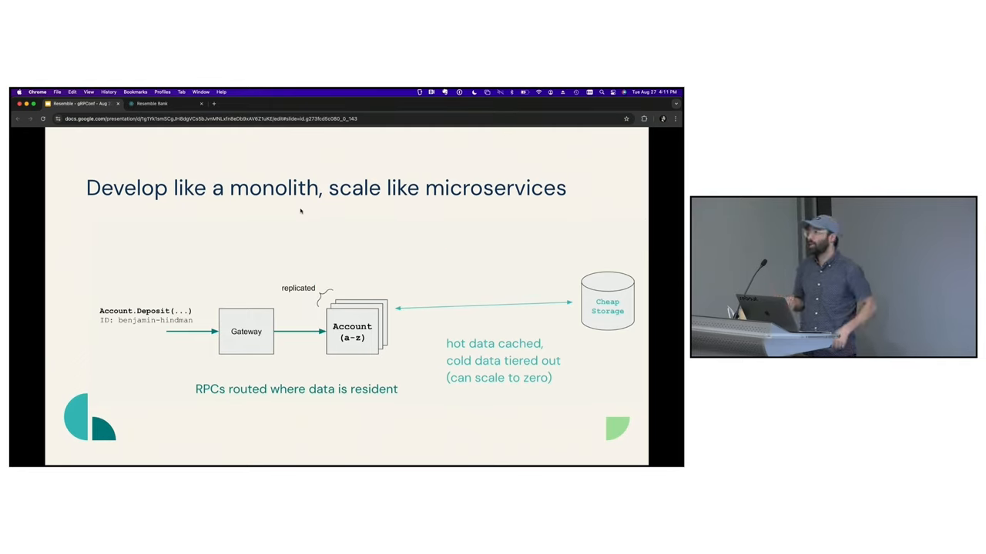
key(Right)
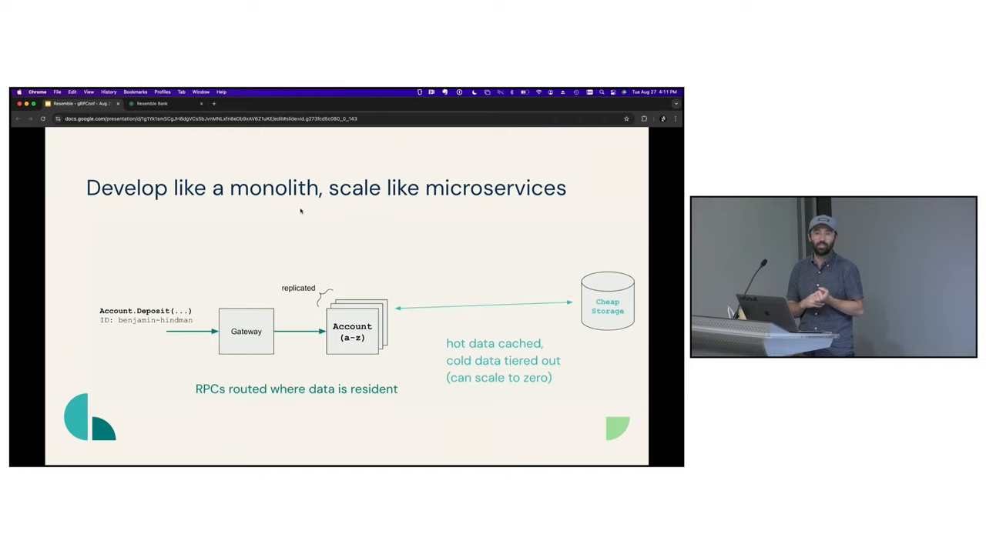
key(Right)
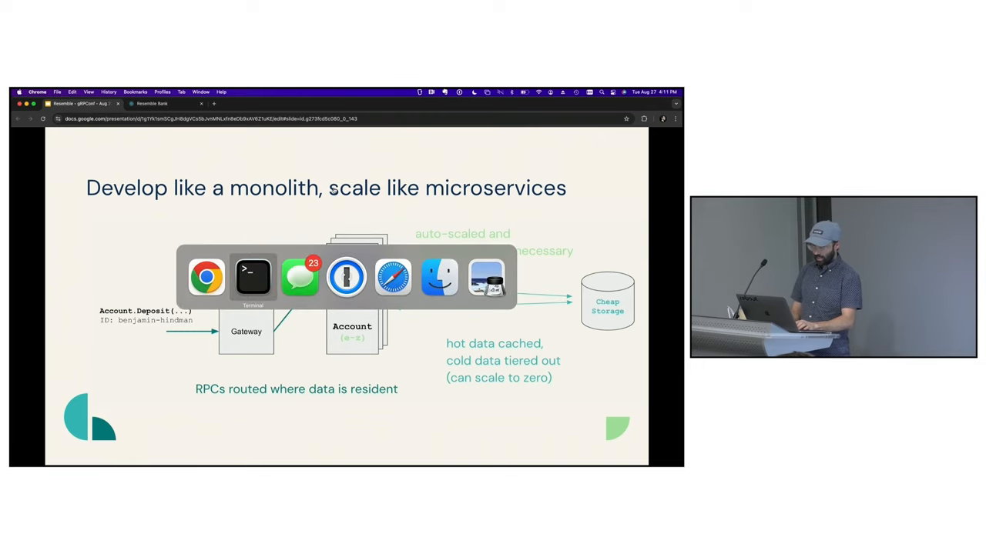
- Dismiss the app switcher and step the diagram back to one replicated Account (a-z) group
click(252, 277)
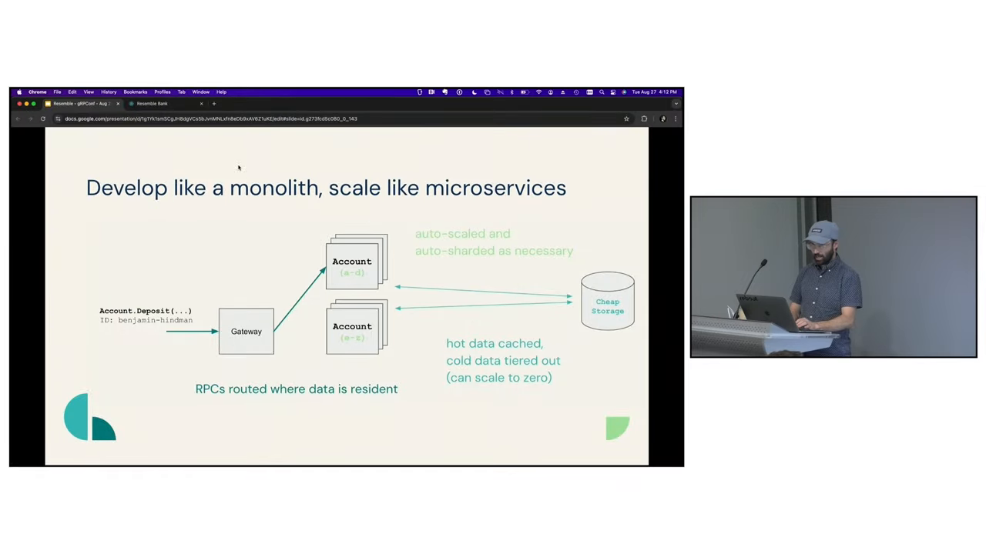
click(151, 103)
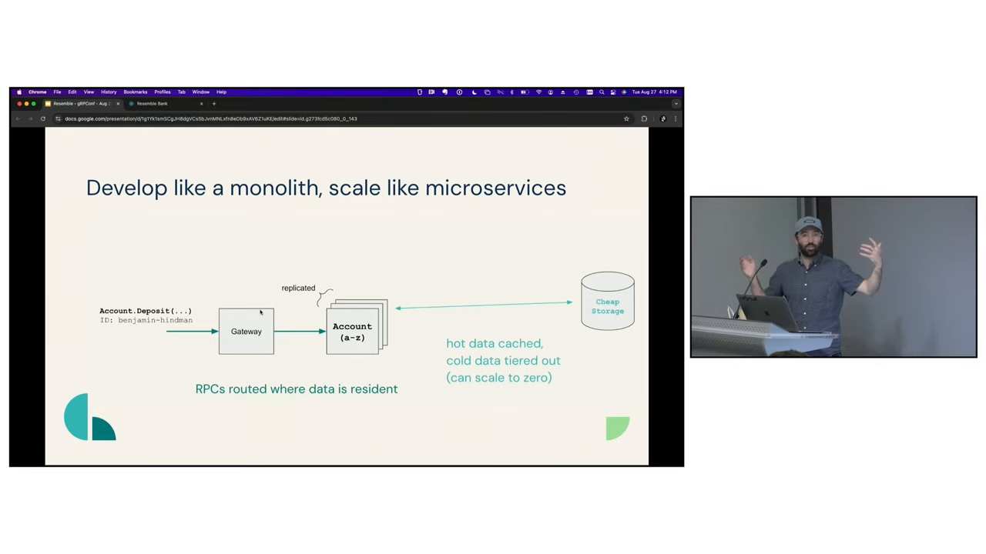
- Reveal the auto-scaled, auto-sharded Account groups, then advance to 'Reboot your apps!'
key(right)
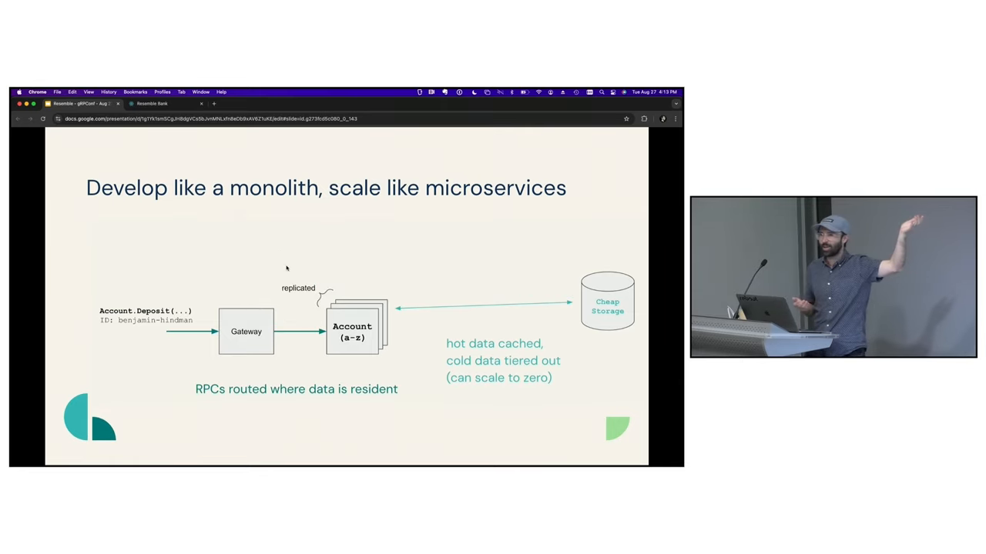
key(right)
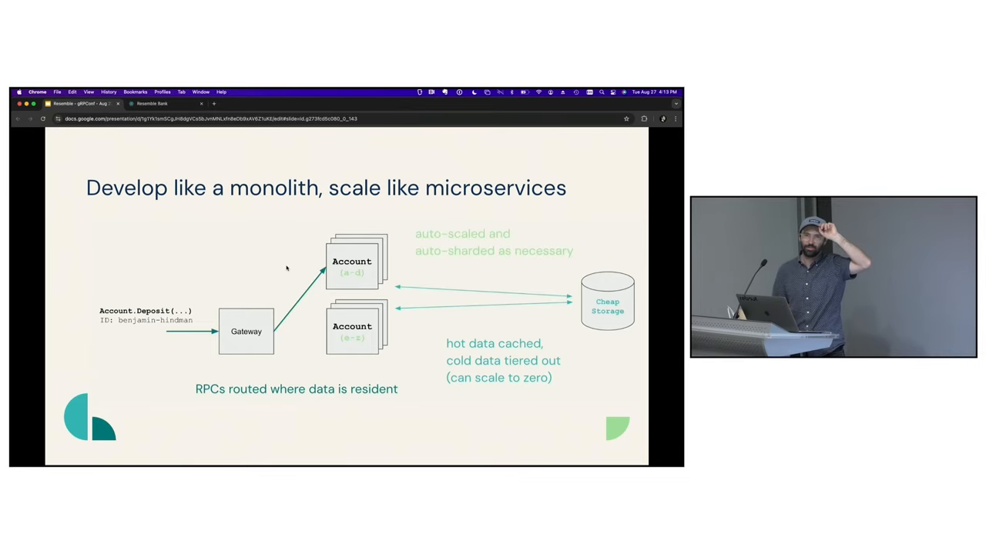
key(right)
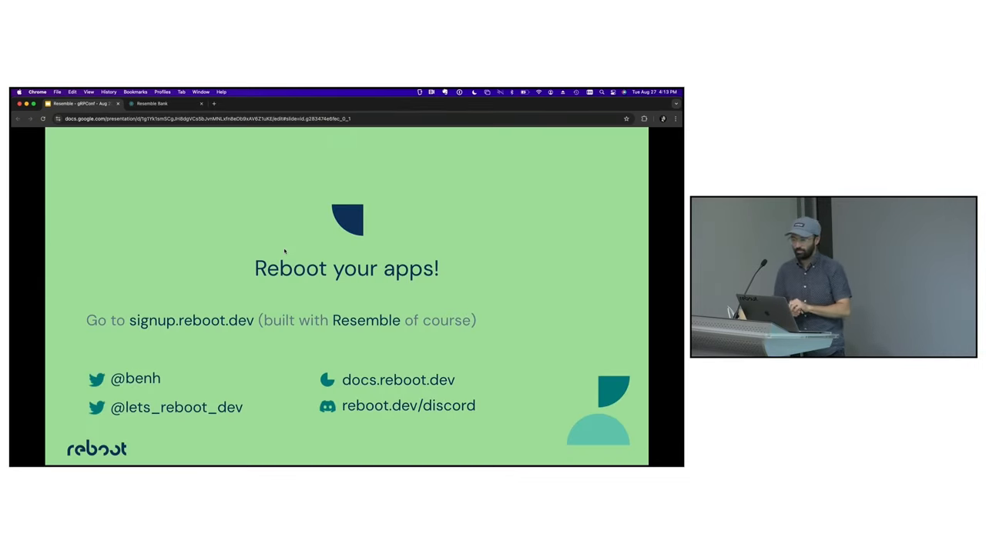